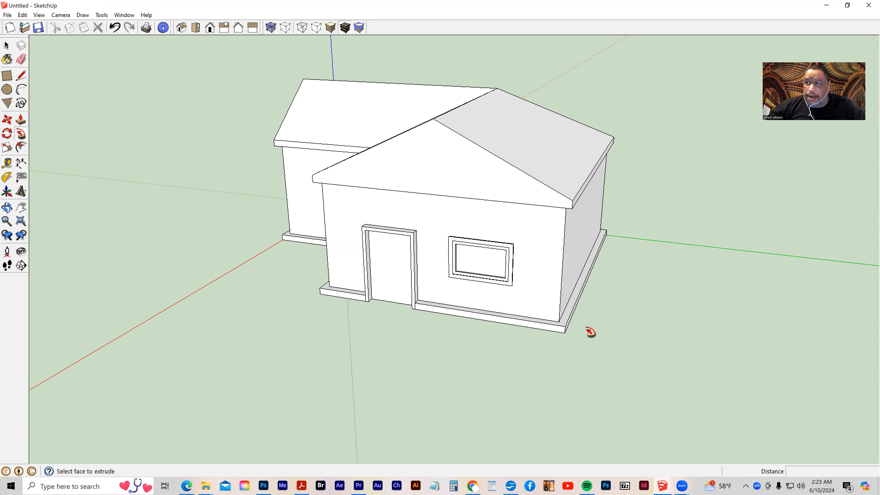
Draw the chimney's rectangular profile edges rising from the roof with the Line tool.
left_click(21, 76)
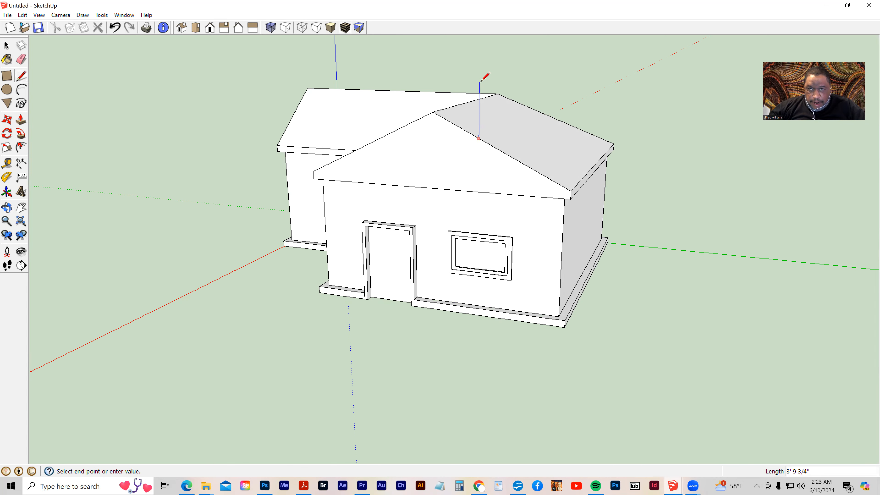
mouse_move(484, 76)
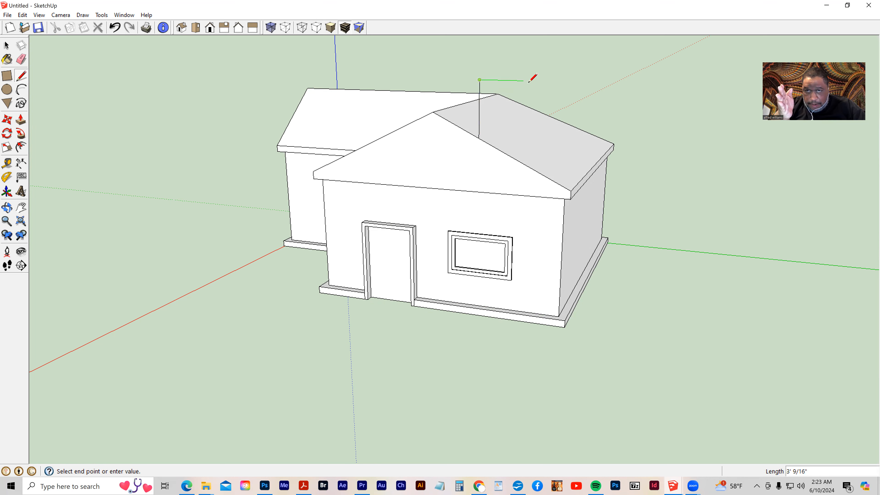
mouse_move(532, 78)
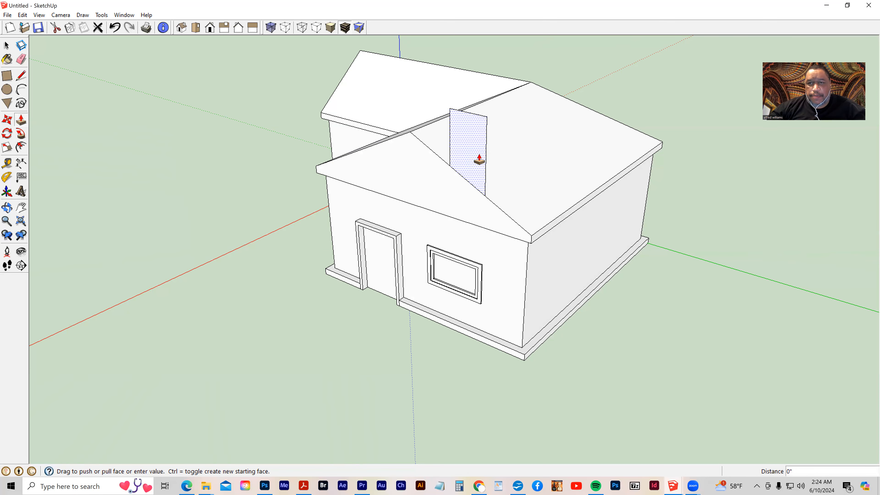
Extrude the chimney rectangle into a solid box standing on the roof slope.
left_click_drag(480, 152, 513, 132)
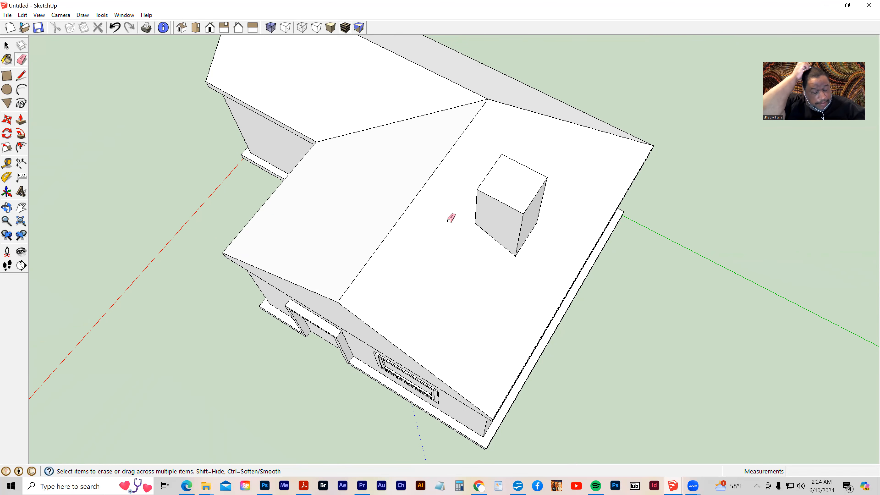
mouse_move(515, 196)
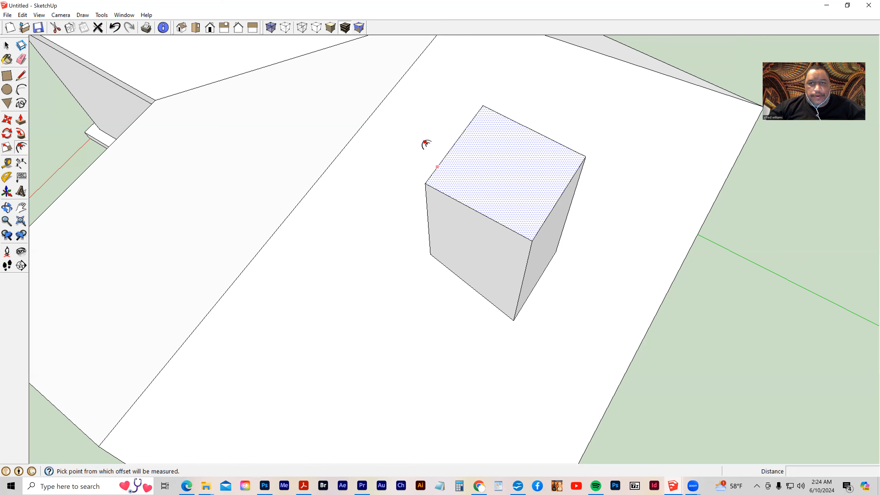
Inset an outline on the chimney's top face to leave a thin rim.
left_click_drag(437, 167, 465, 152)
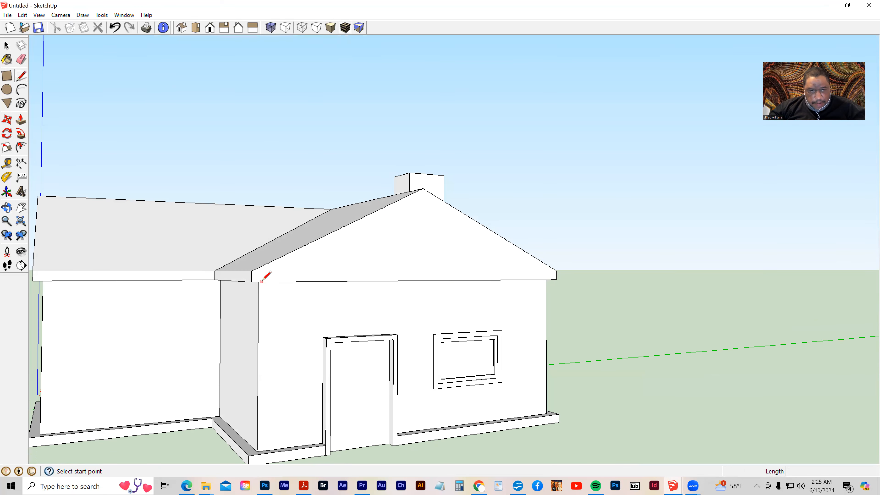
Draw trim lines along the front gable's edges and push the inner triangle inward.
left_click(262, 281)
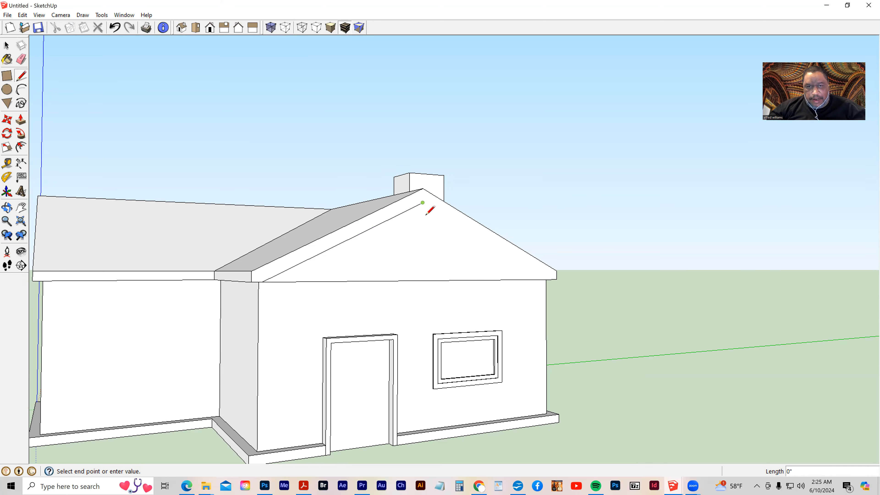
mouse_move(477, 220)
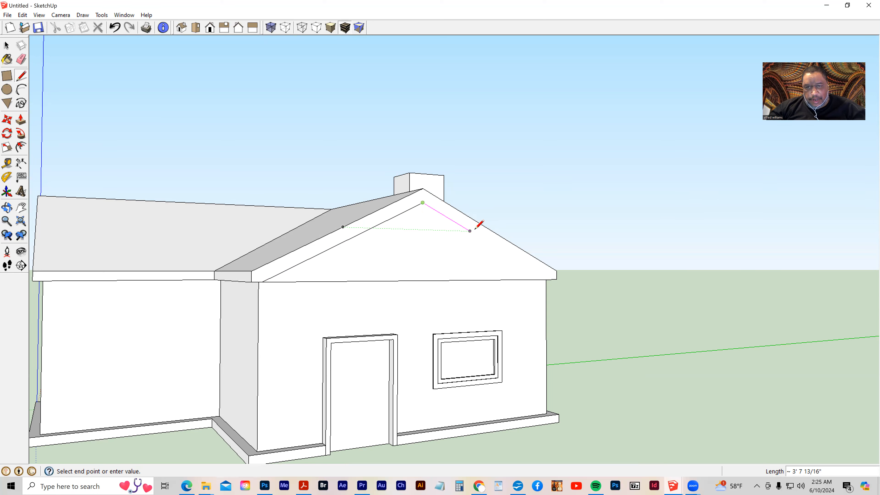
mouse_move(471, 230)
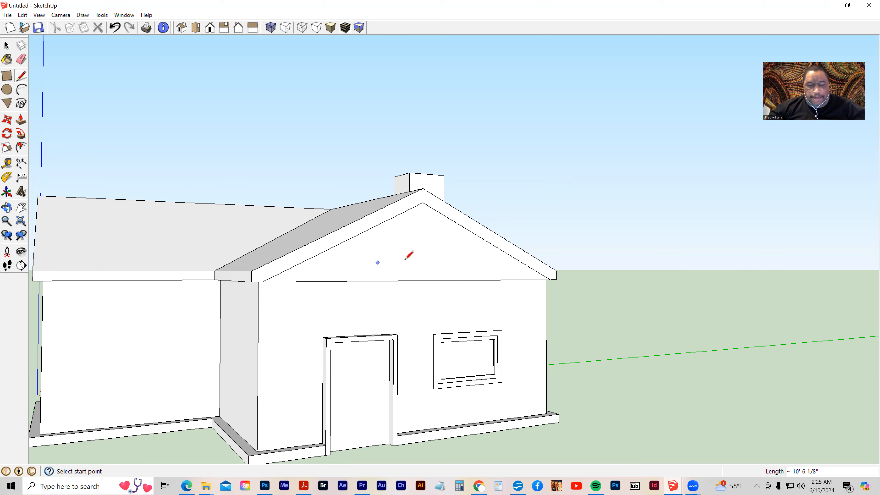
left_click(7, 117)
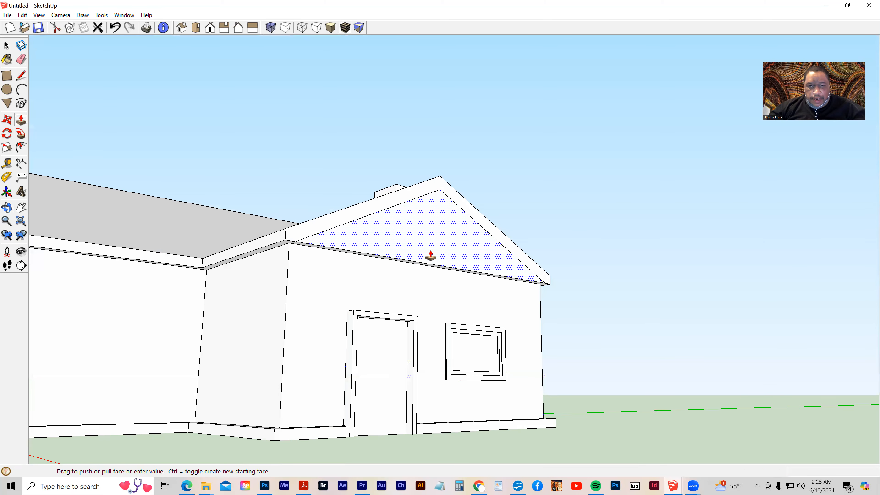
left_click(7, 60)
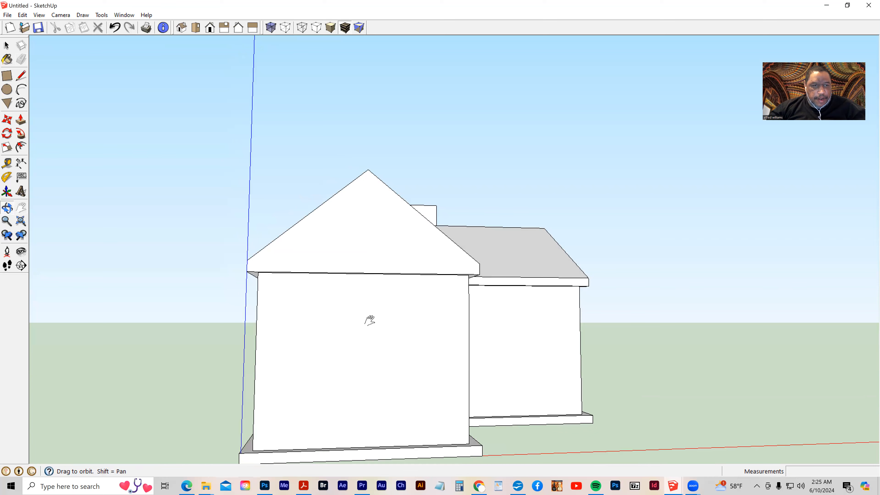
Draw inset trim lines on the side gable and push its inner triangle back.
left_click(20, 76)
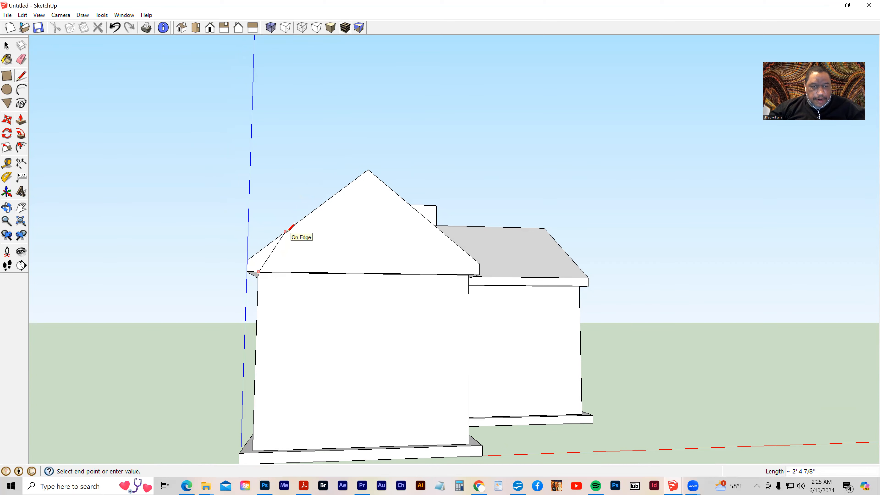
mouse_move(303, 232)
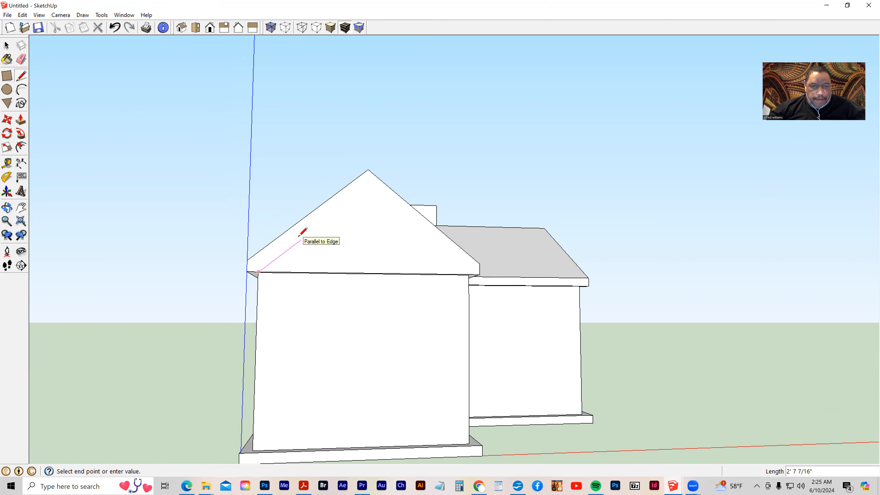
mouse_move(369, 167)
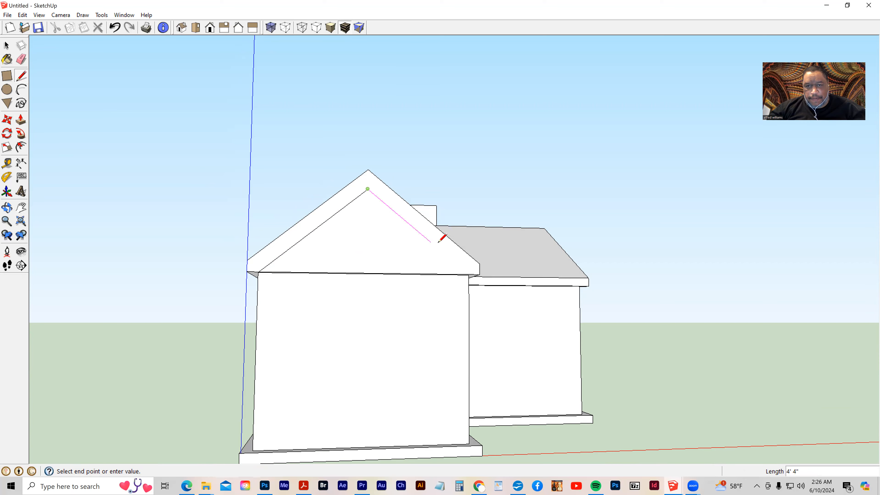
left_click(473, 270)
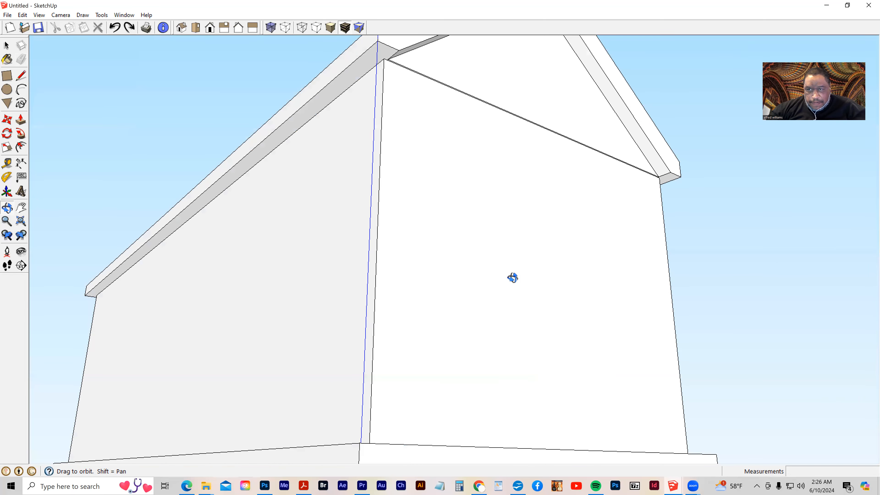
left_click(7, 60)
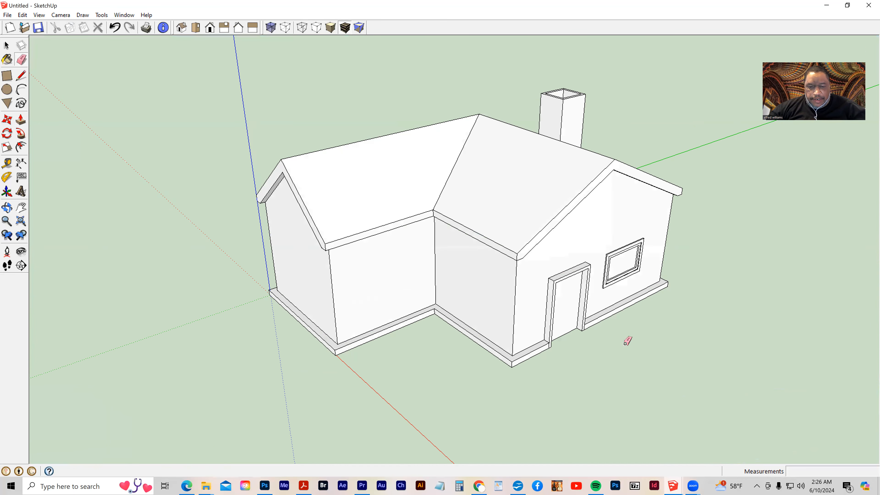
mouse_move(486, 232)
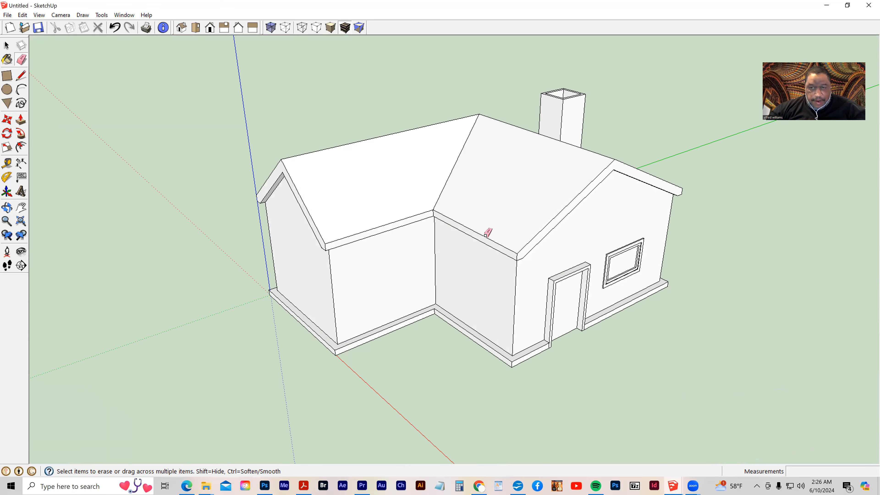